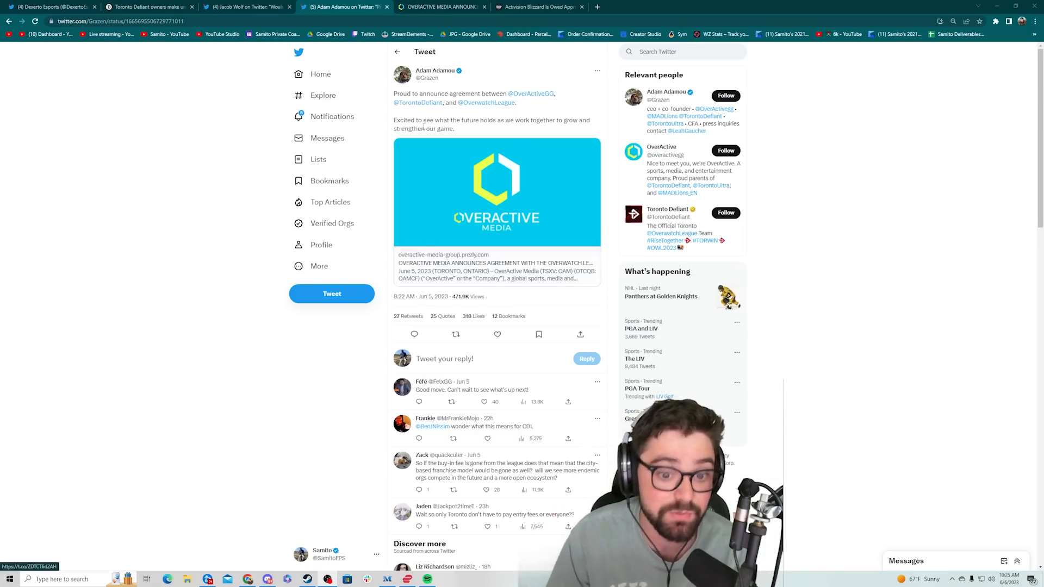
Follow the tweet's link card to the OverActive Media press release on the Overwatch League agreement
left_click(497, 192)
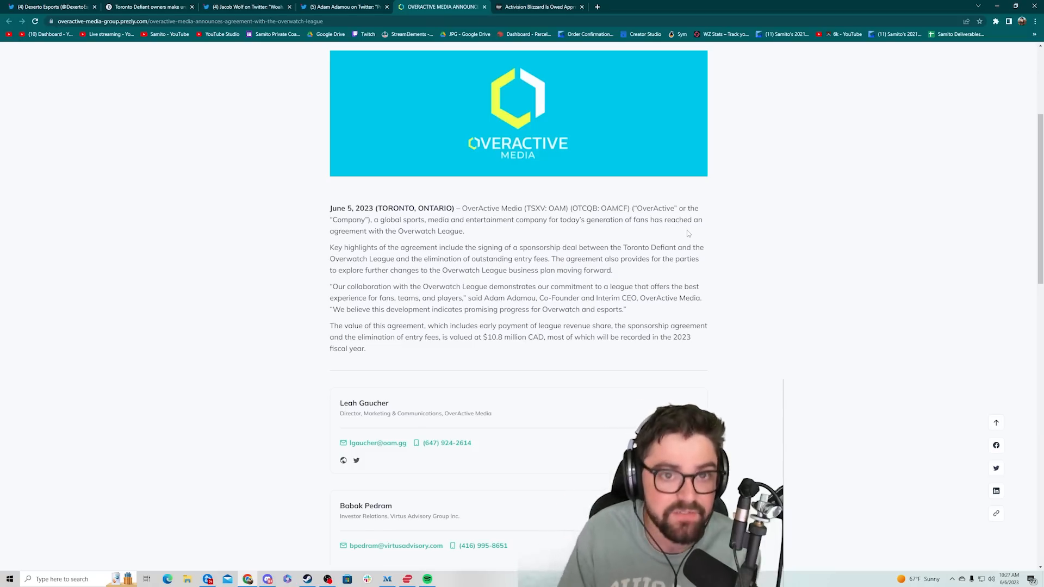
left_click(248, 7)
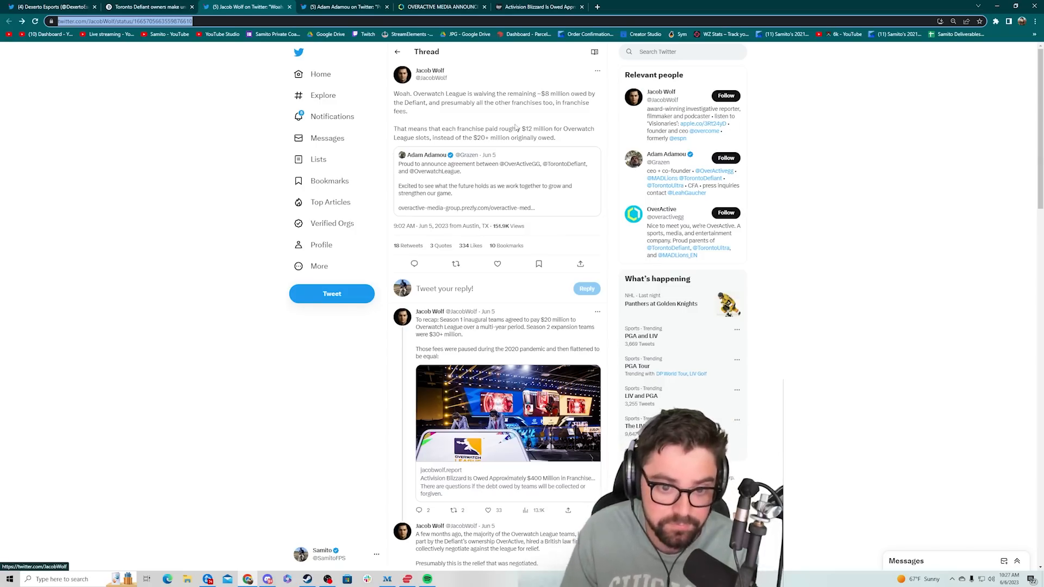
scroll("down", 3)
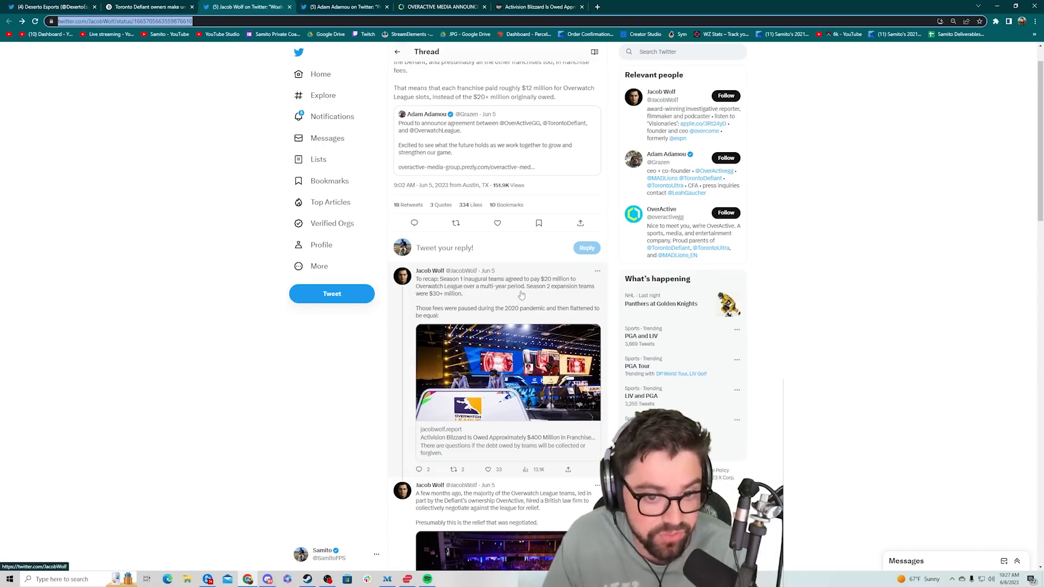
scroll("down", 3)
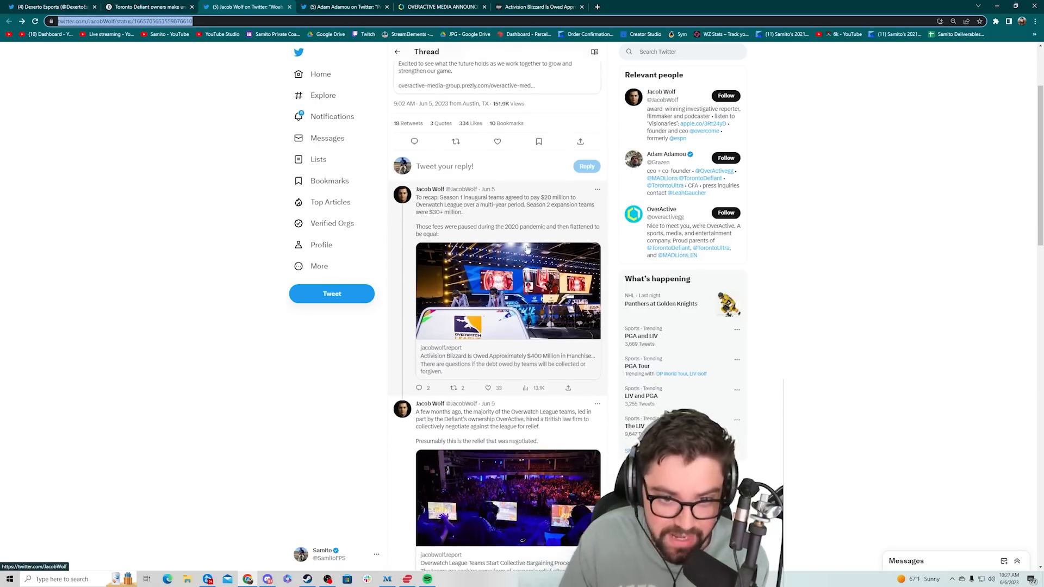
scroll("down", 3)
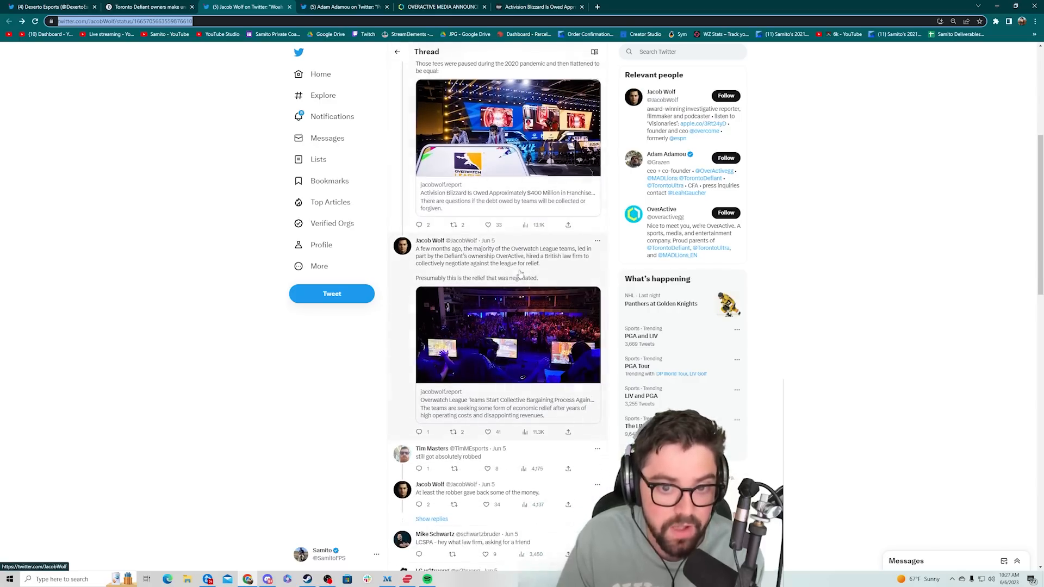
mouse_move(466, 268)
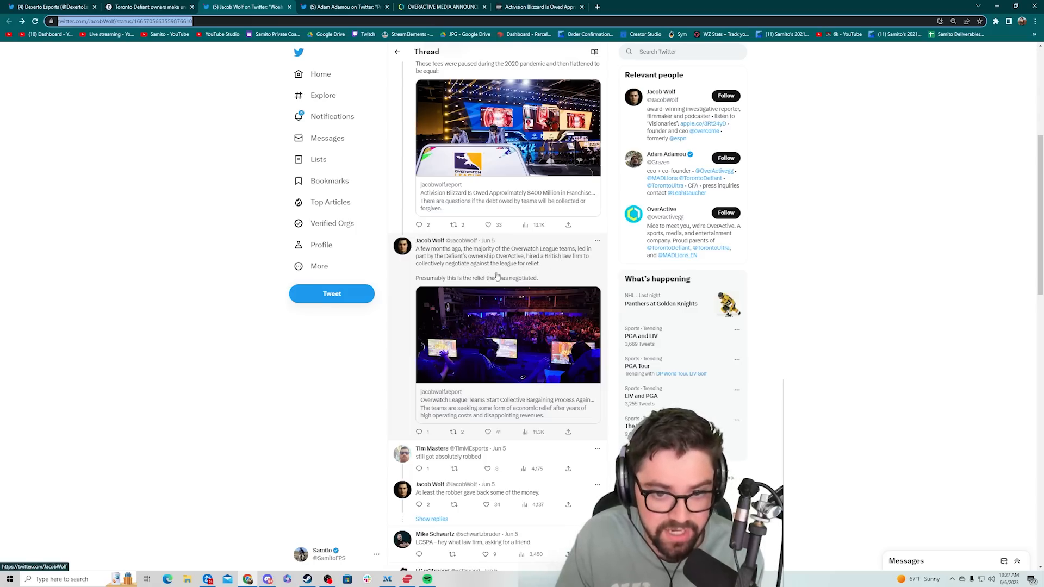
scroll("down", 3)
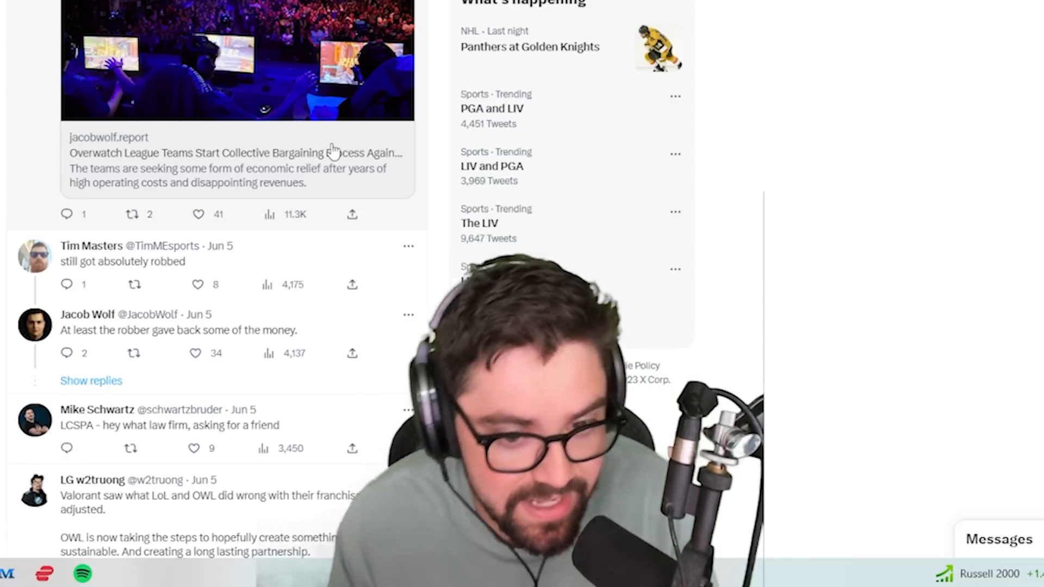
Read down the Jacob Wolf Report article on the roughly $400 million owed to Activision Blizzard
scroll("down", 3)
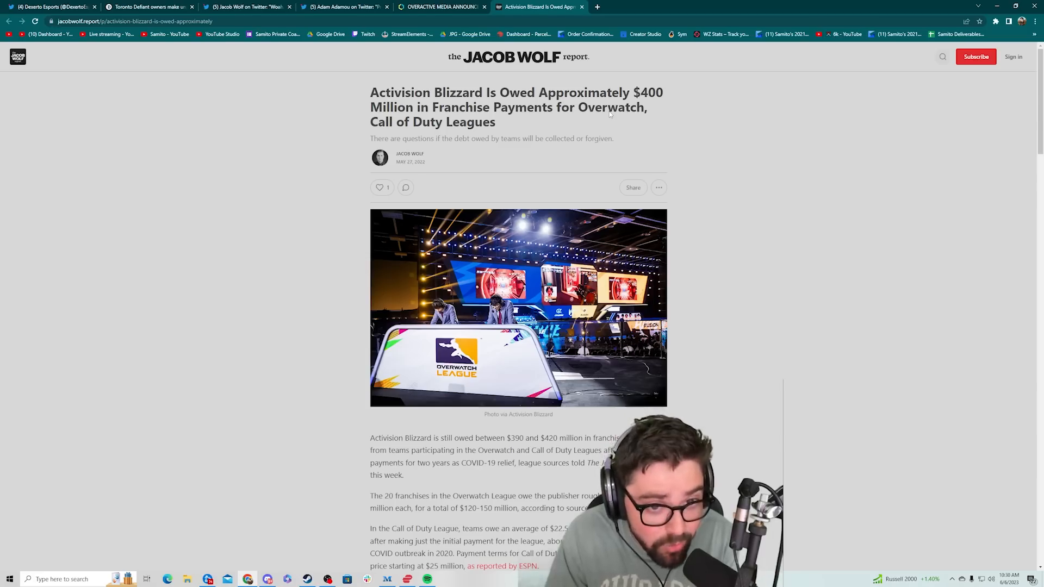
scroll("down", 3)
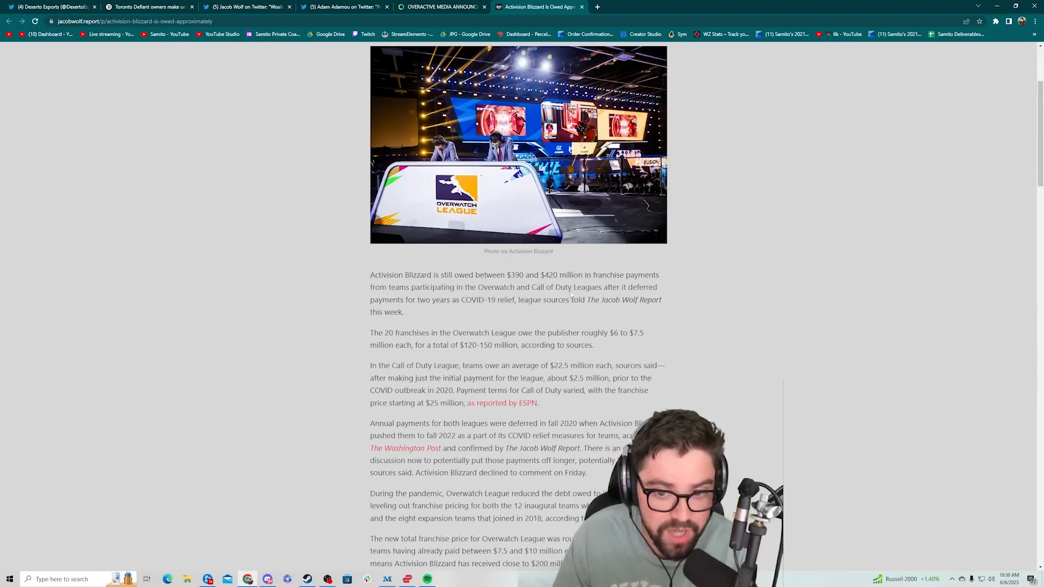
scroll("down", 3)
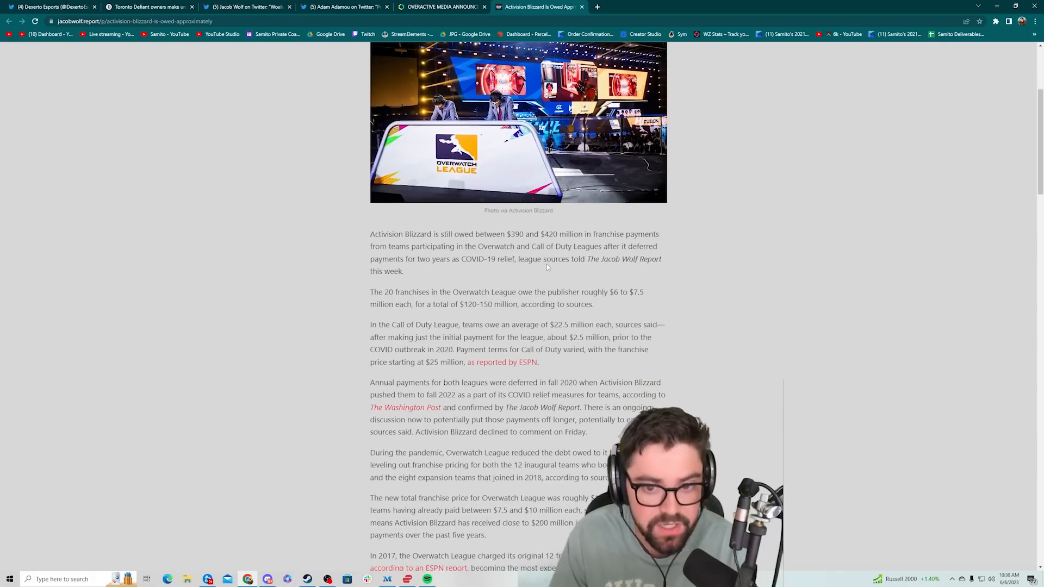
scroll("down", 3)
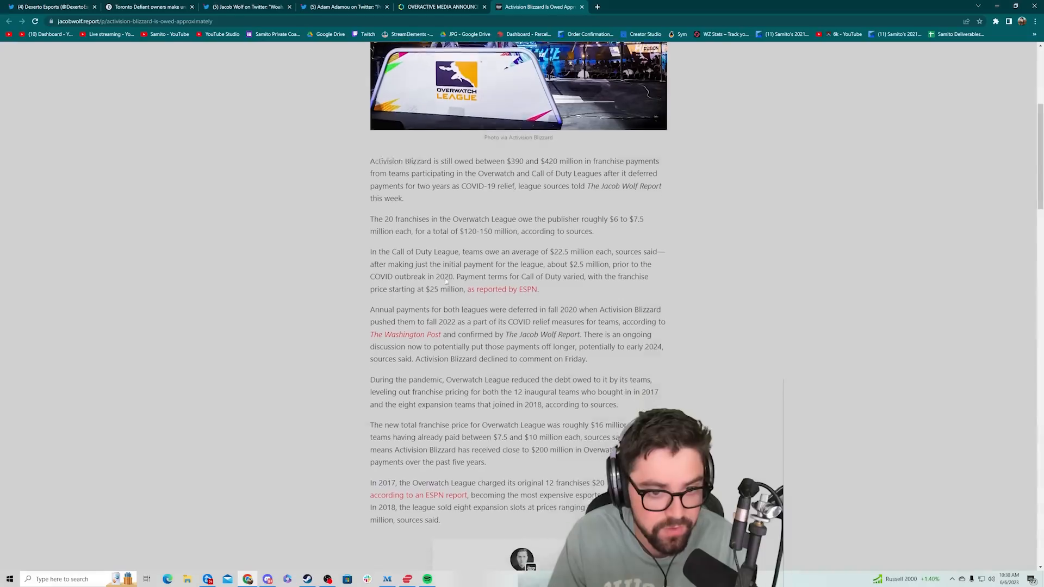
scroll("down", 3)
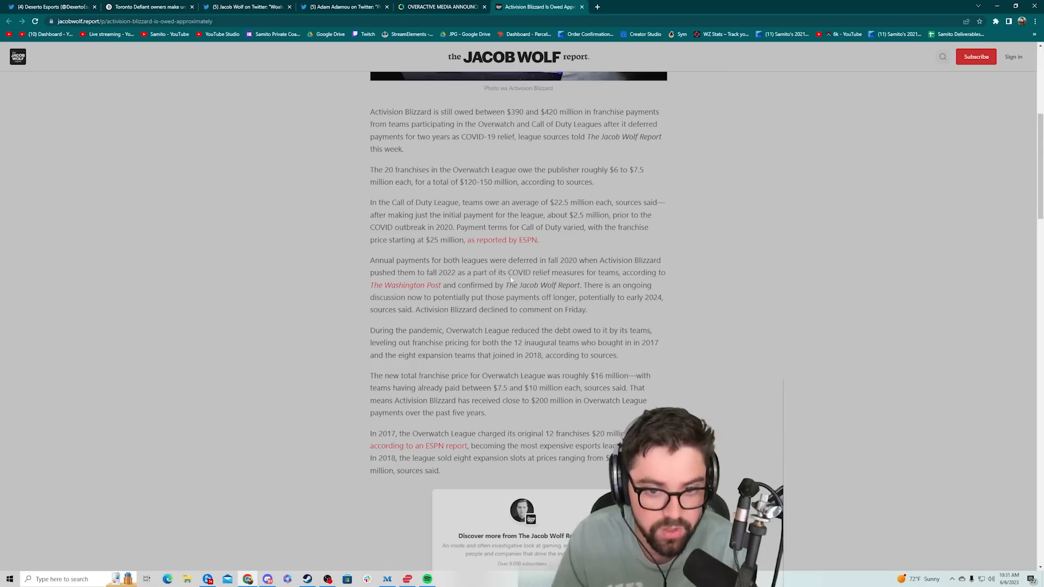
mouse_move(652, 283)
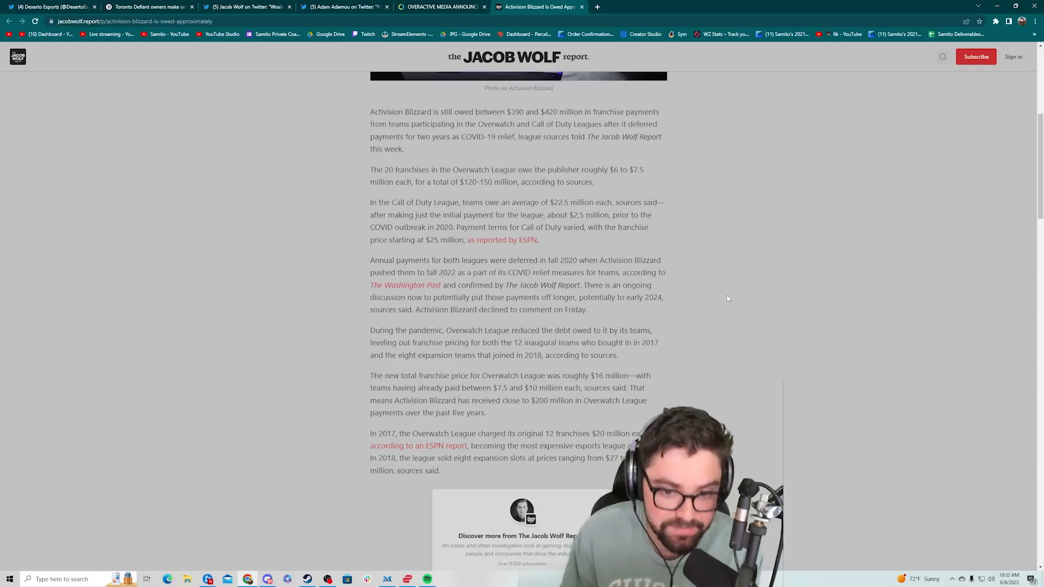
scroll("down", 3)
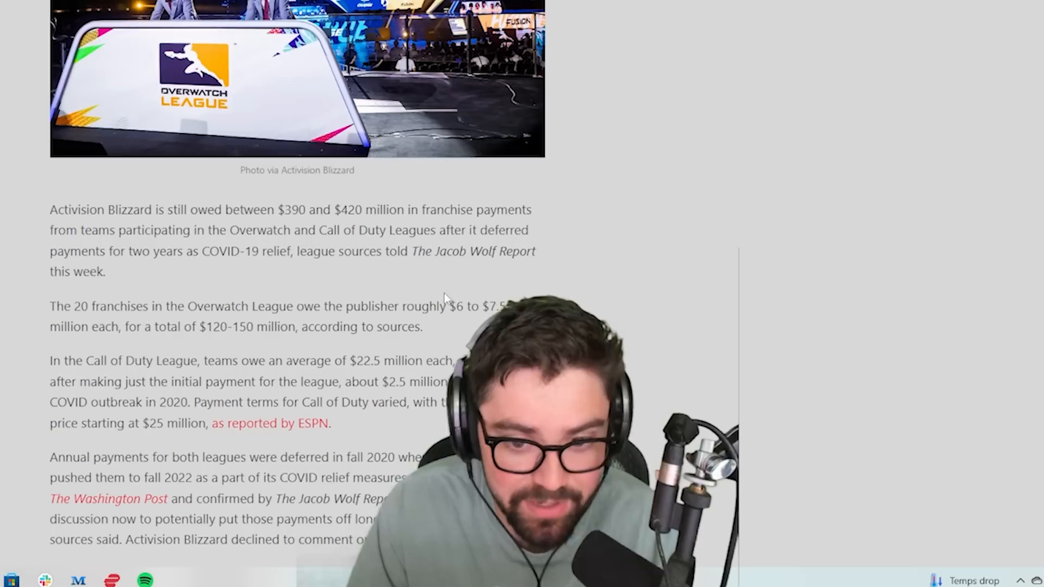
mouse_move(317, 205)
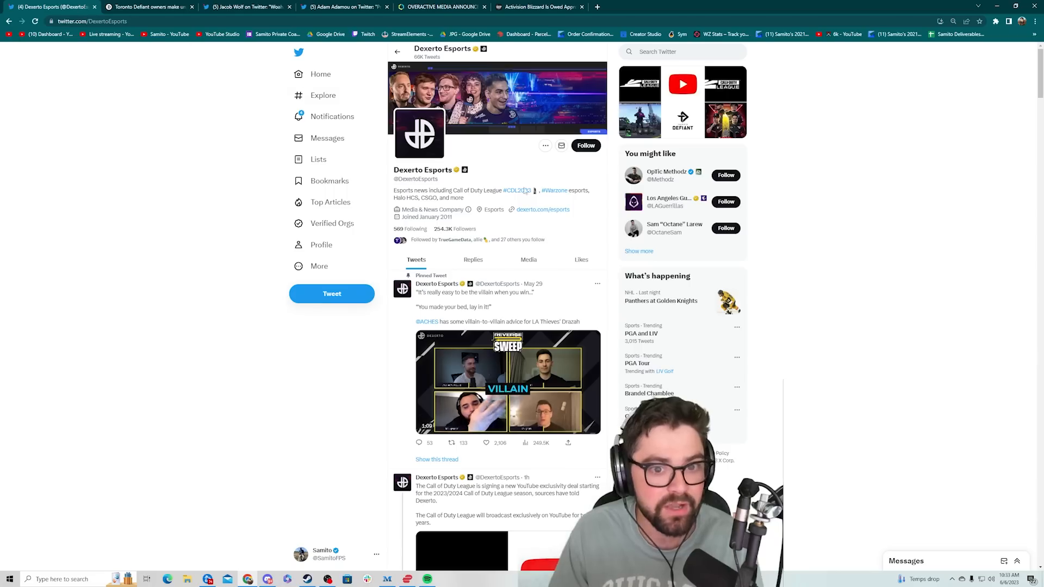
Move down Dexerto Esports' feed to the Call of Duty League YouTube exclusivity deal tweet
scroll("down", 3)
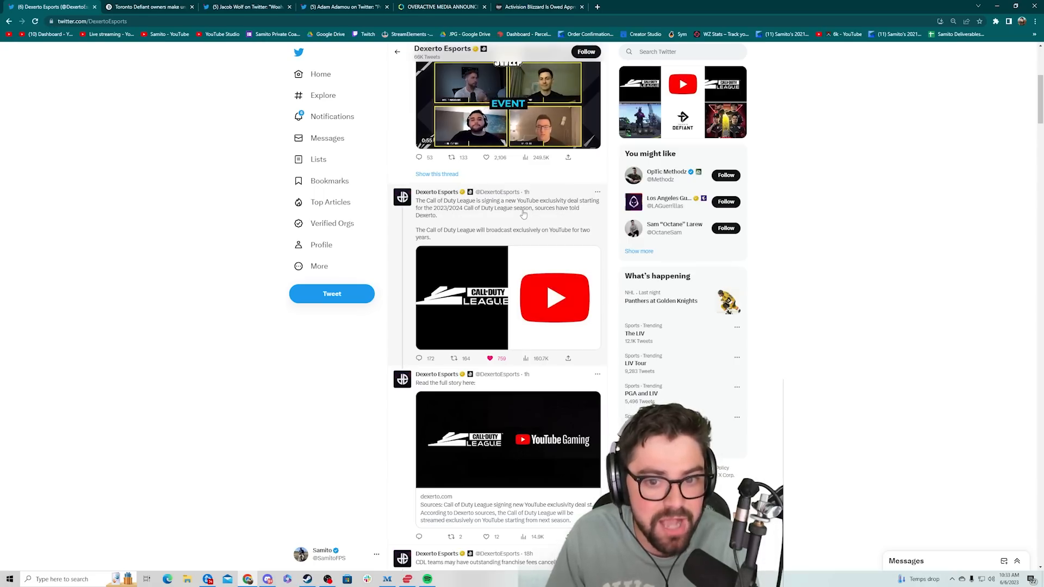
scroll("down", 3)
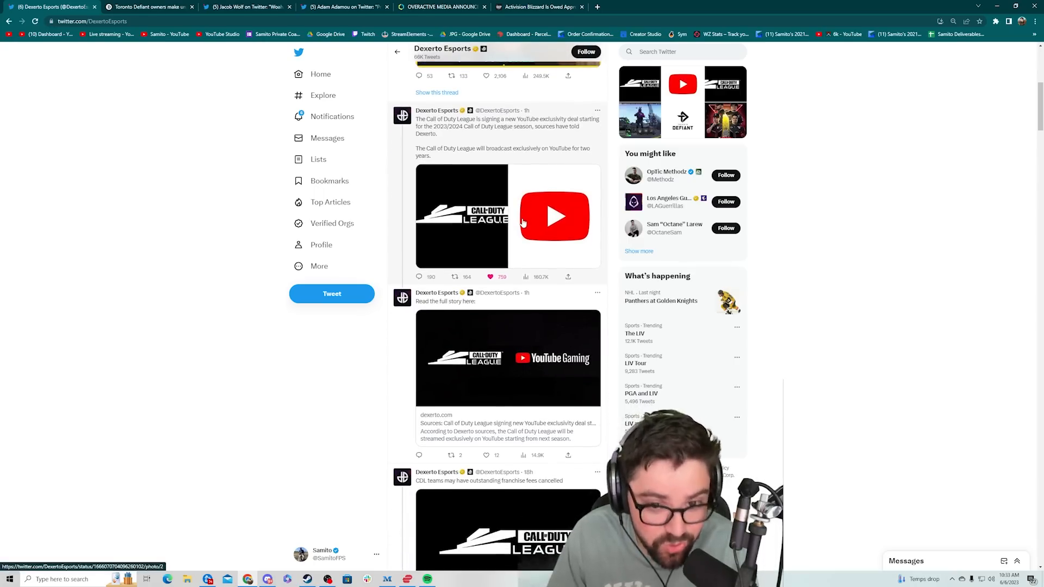